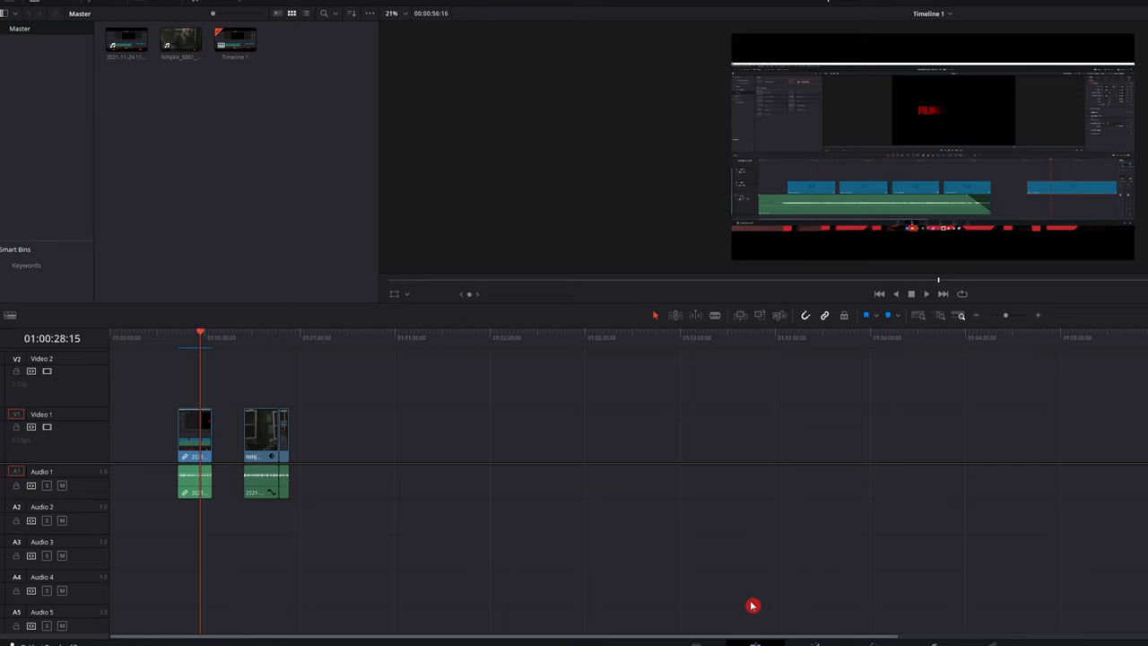
pyautogui.moveTo(279, 247)
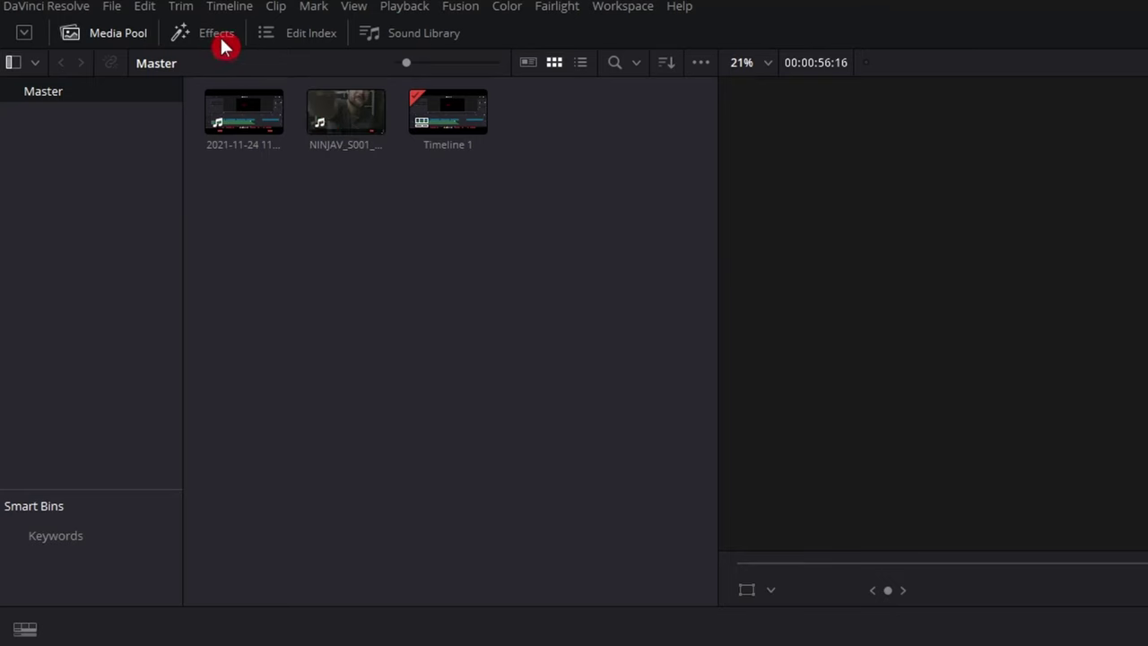
# Drag a Fusion Composition clip from the Effects library onto the Video 1 track.
pyautogui.click(211, 32)
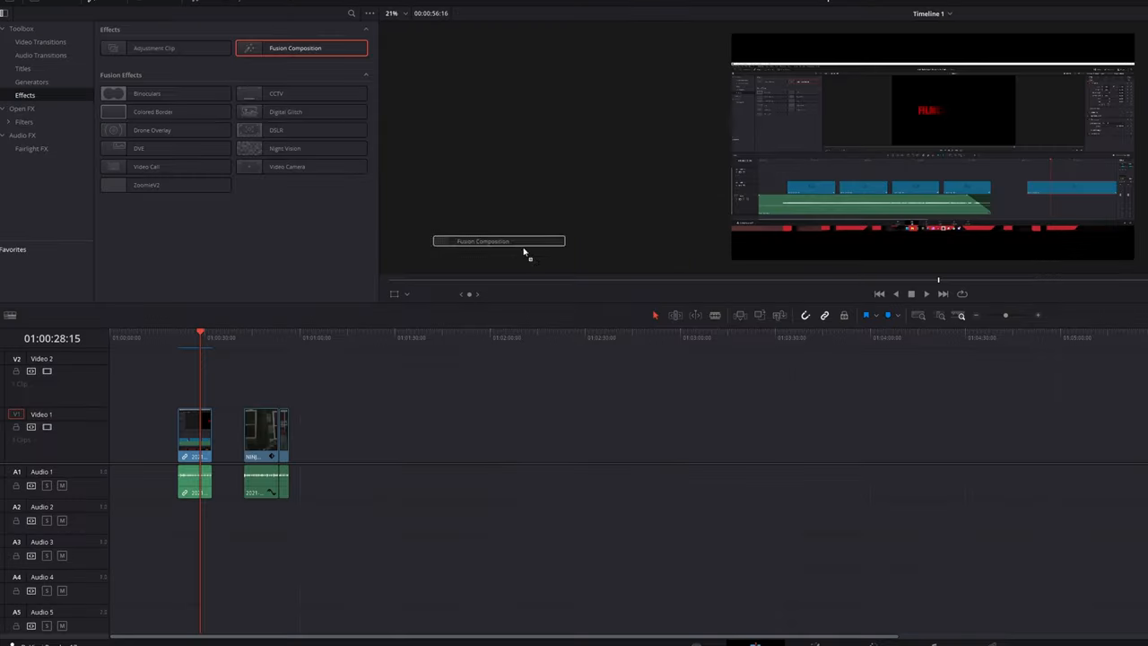
pyautogui.moveTo(499, 241); pyautogui.dragTo(593, 431)
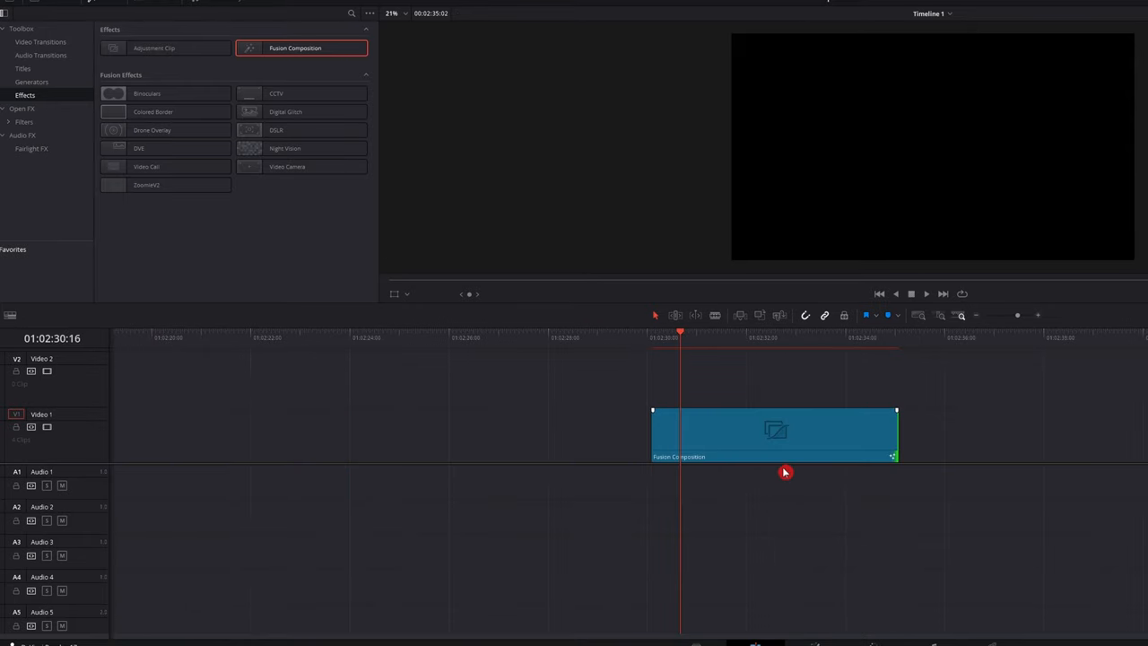
pyautogui.moveTo(775, 436)
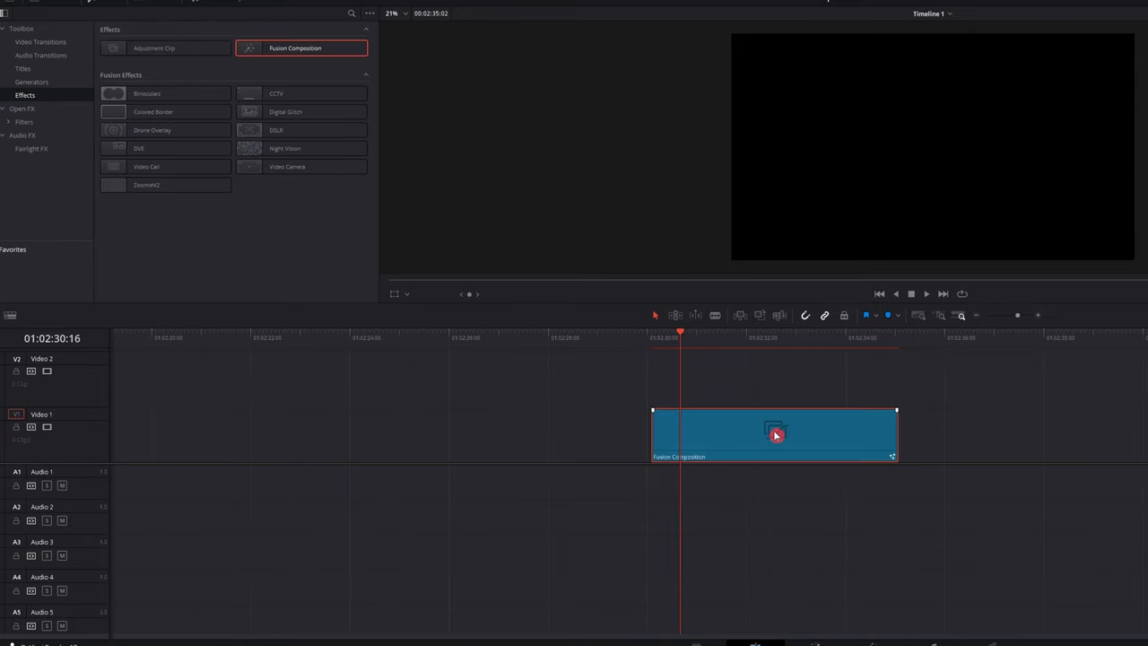
pyautogui.moveTo(775, 436)
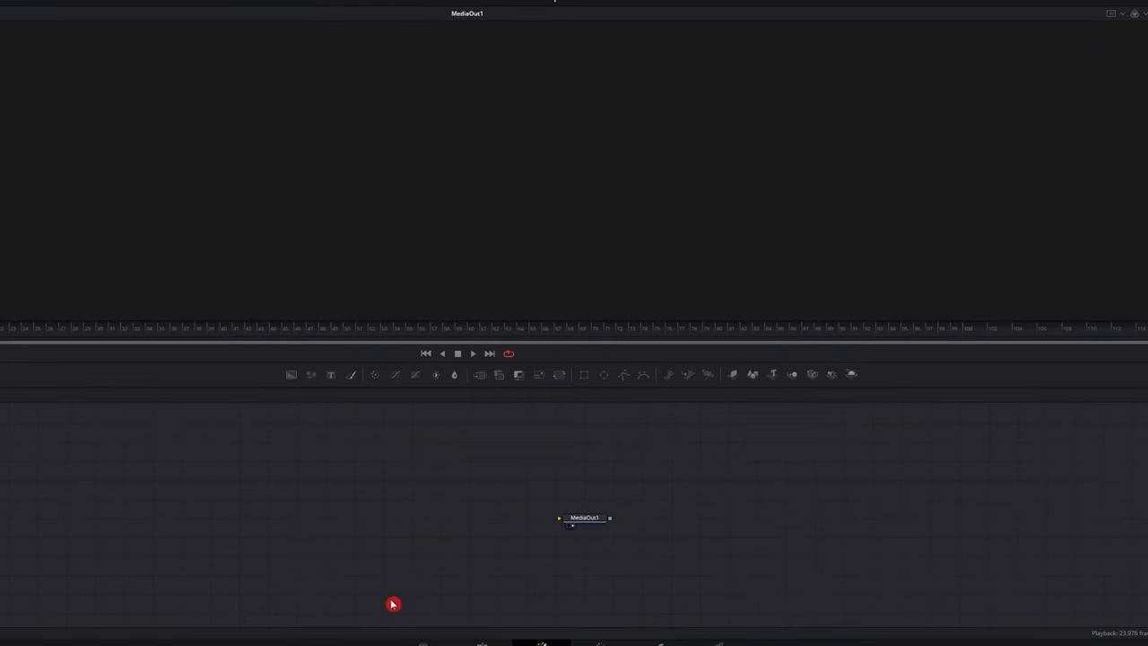
pyautogui.moveTo(341, 427)
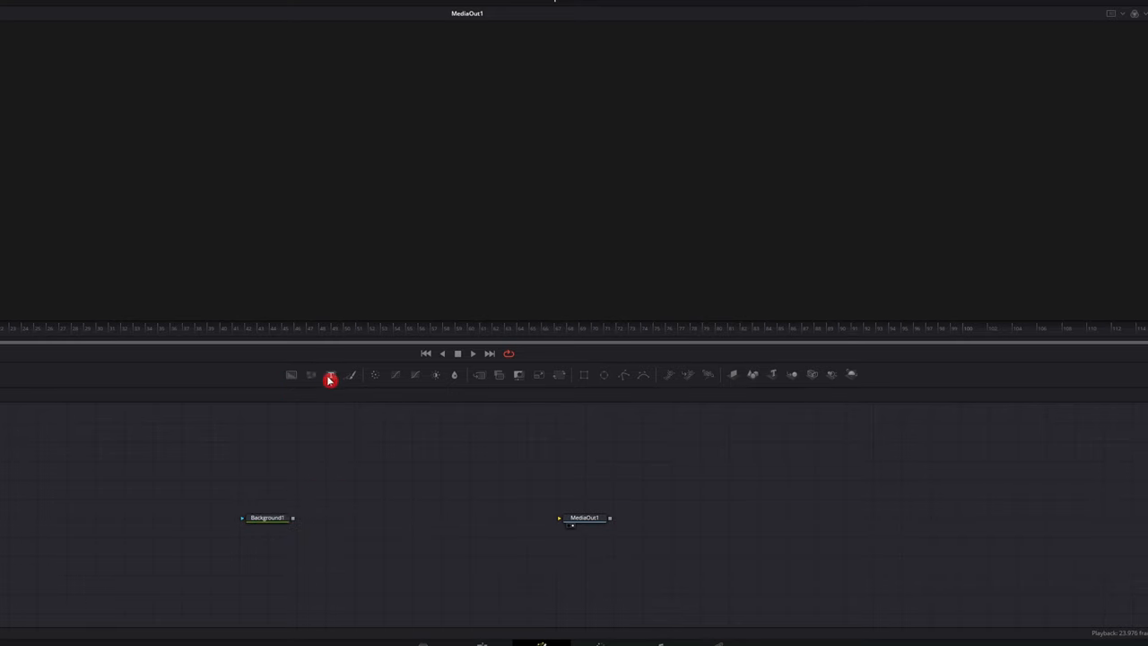
# Add a Text+ node, merge it over the Background into MediaOut, and select Text1.
pyautogui.click(330, 375)
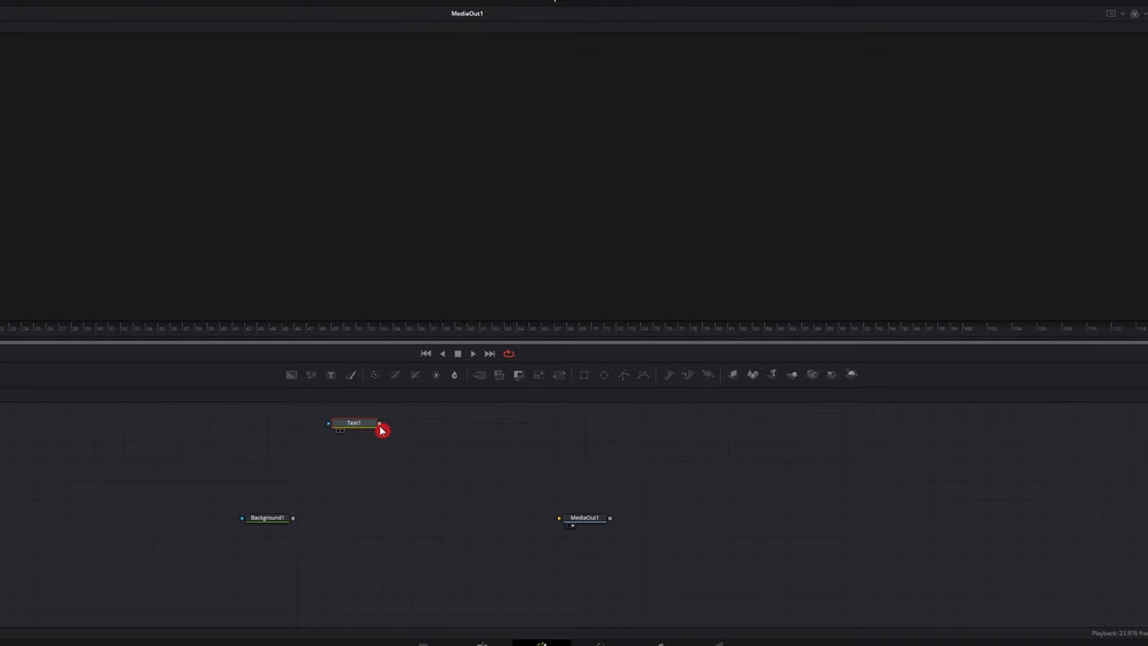
pyautogui.moveTo(381, 423); pyautogui.dragTo(294, 524)
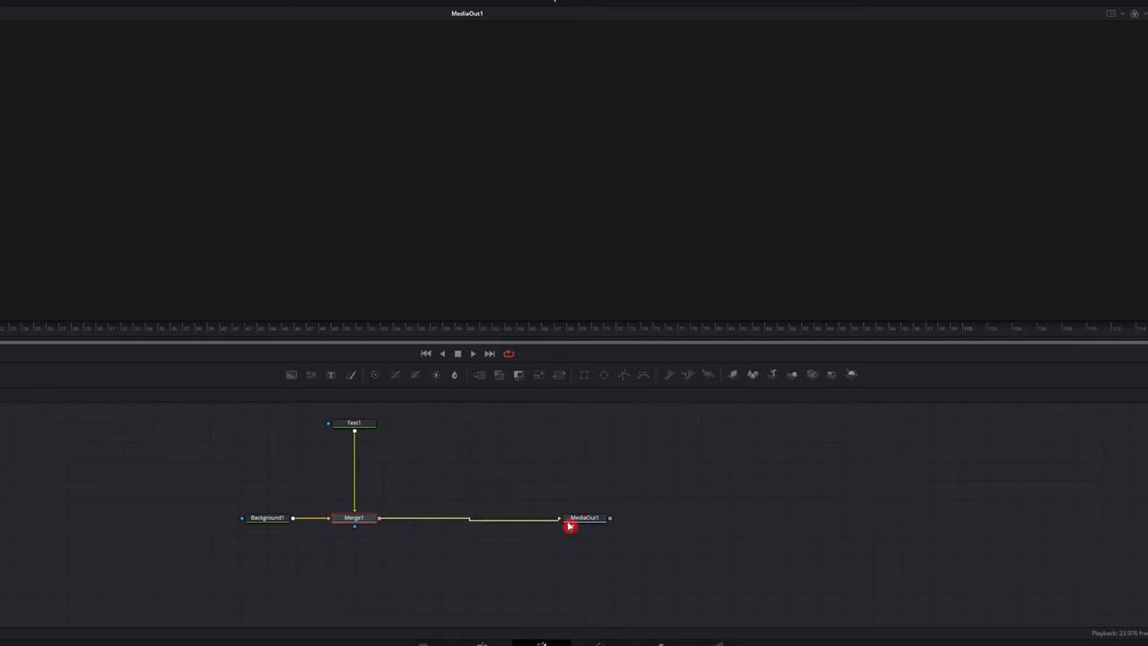
pyautogui.click(583, 517)
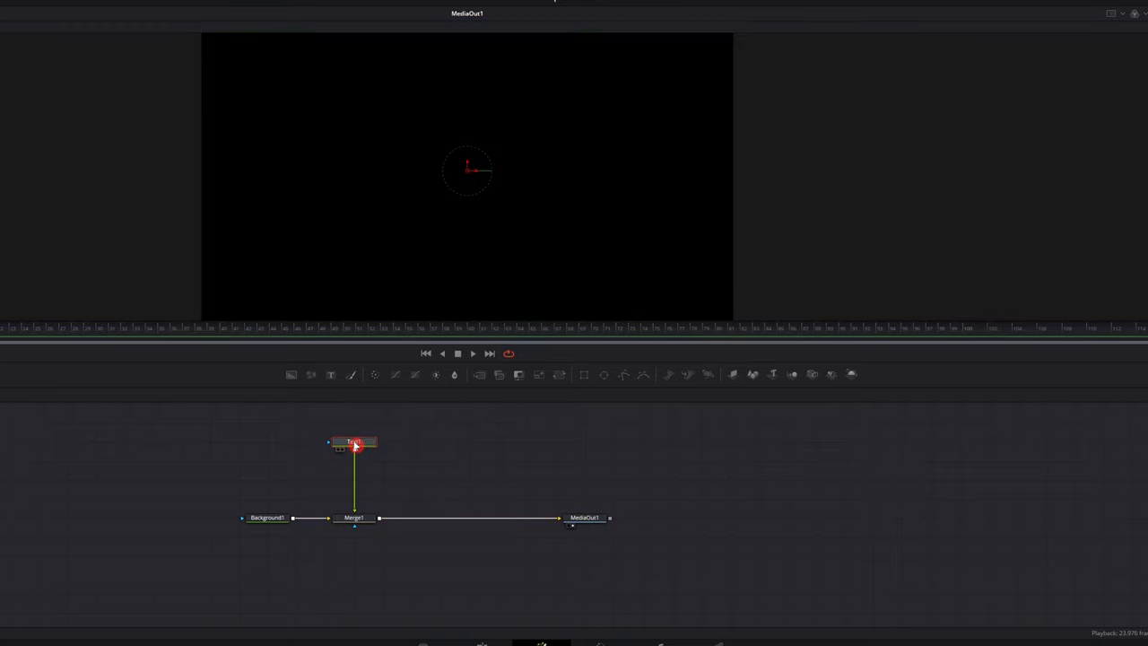
# Set the Text1 content to FILMCORE and enlarge its size.
pyautogui.doubleClick(354, 442)
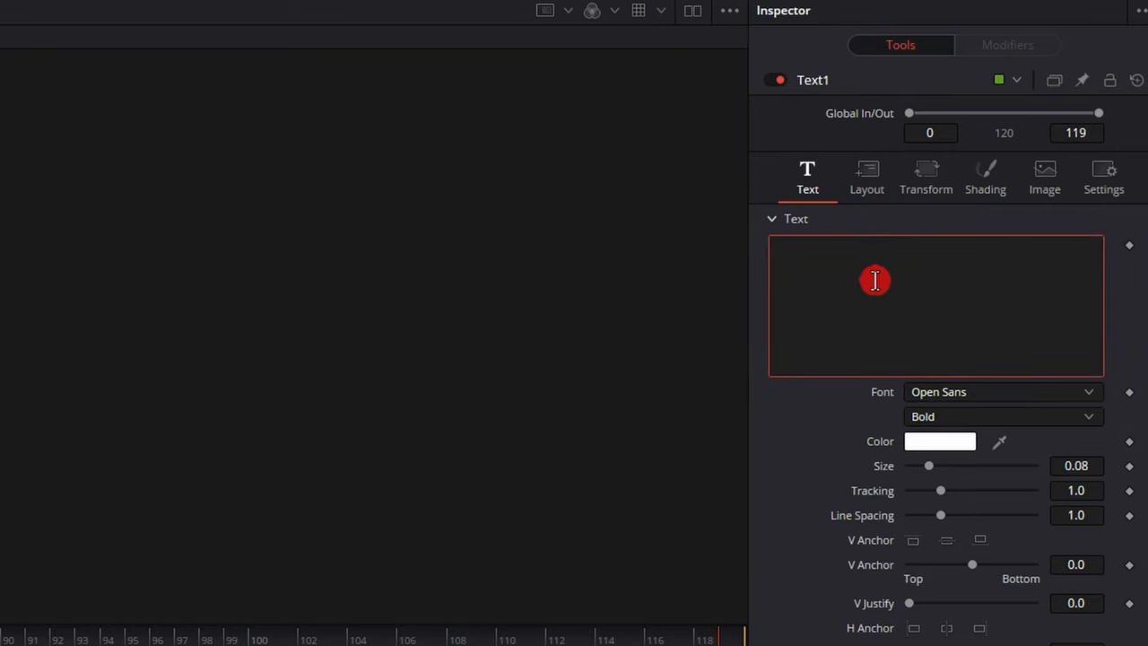
pyautogui.write('FILMCORE')
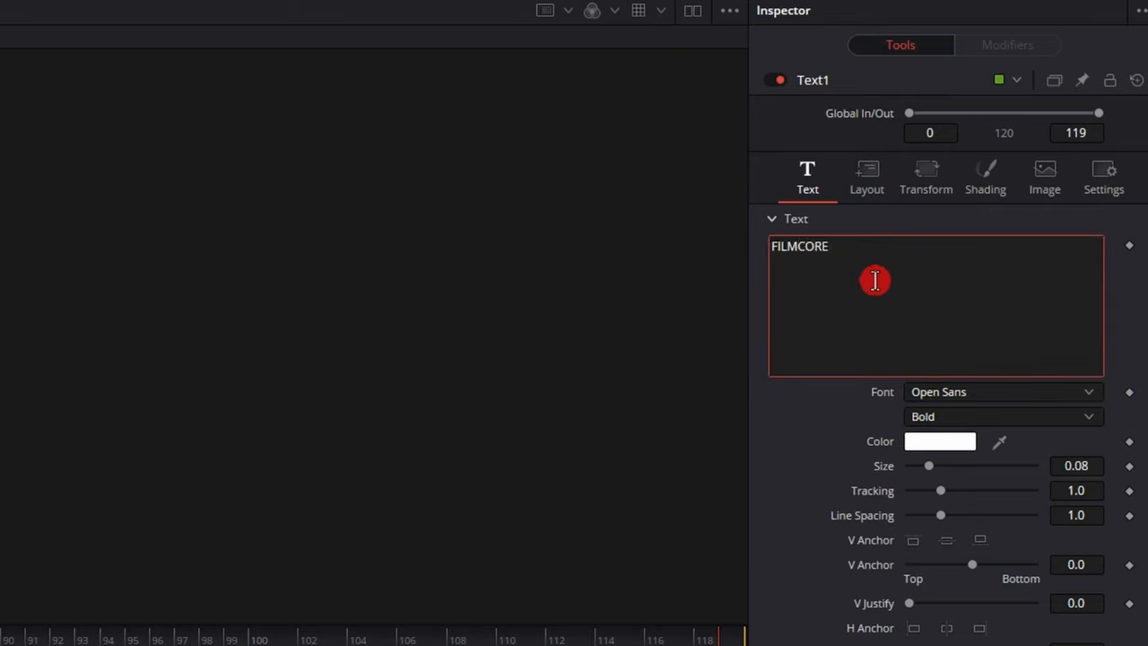
pyautogui.moveTo(930, 467); pyautogui.dragTo(937, 466)
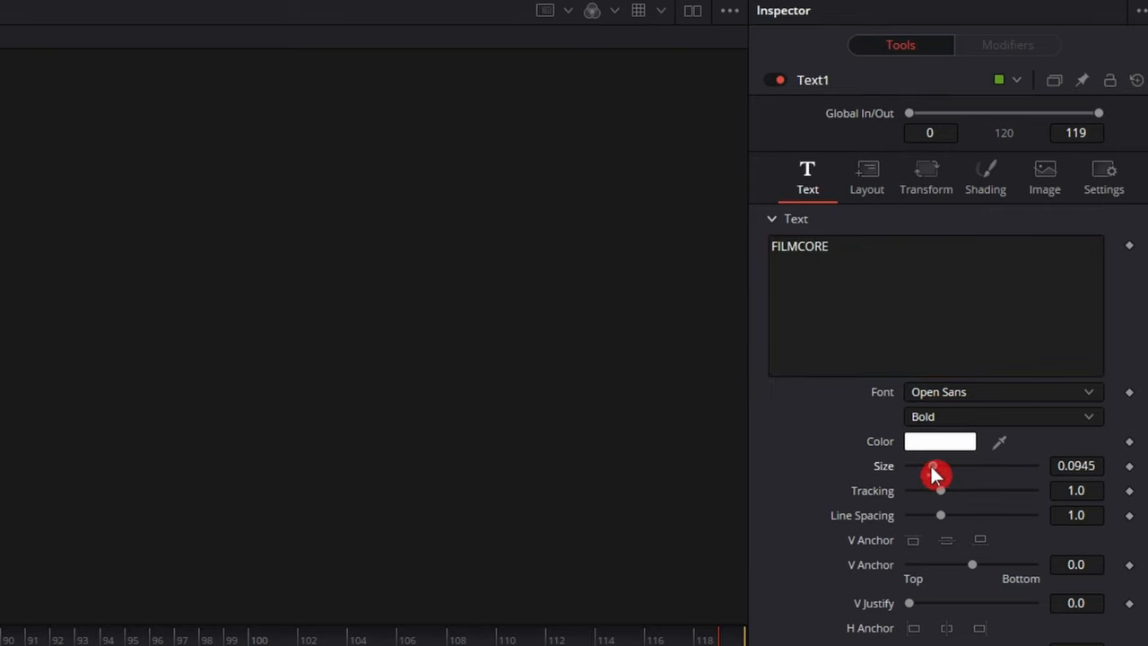
pyautogui.moveTo(937, 477); pyautogui.dragTo(958, 466)
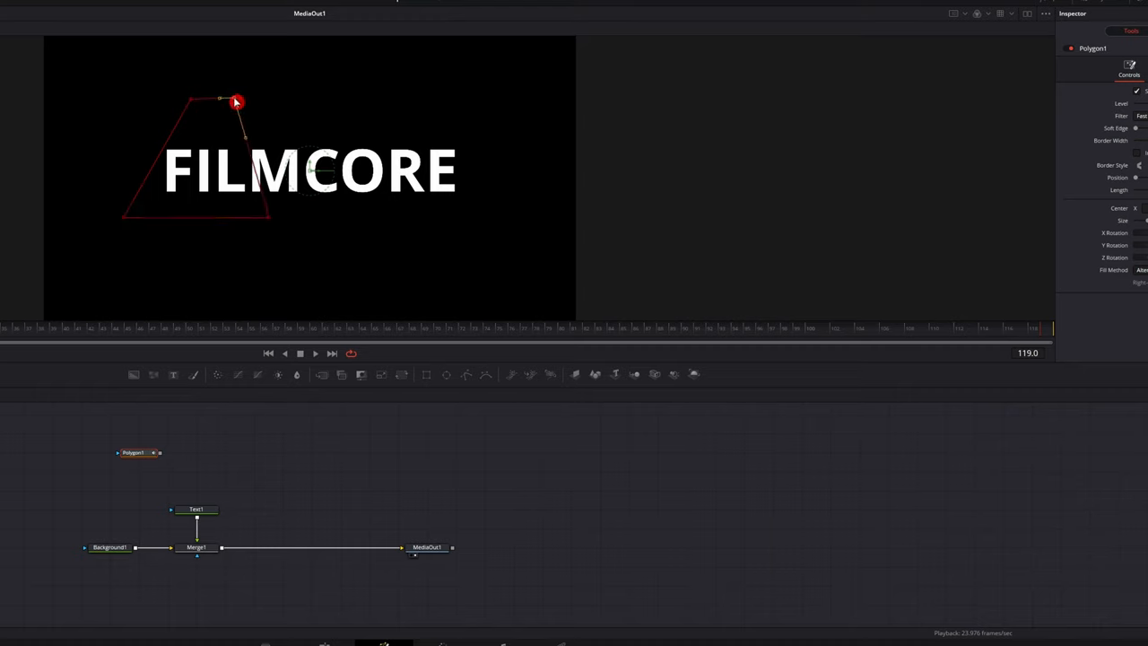
# Shape the polygon into a trapezoid, attach it as Text1's mask, and raise its Soft Edge.
pyautogui.moveTo(237, 101); pyautogui.dragTo(273, 219)
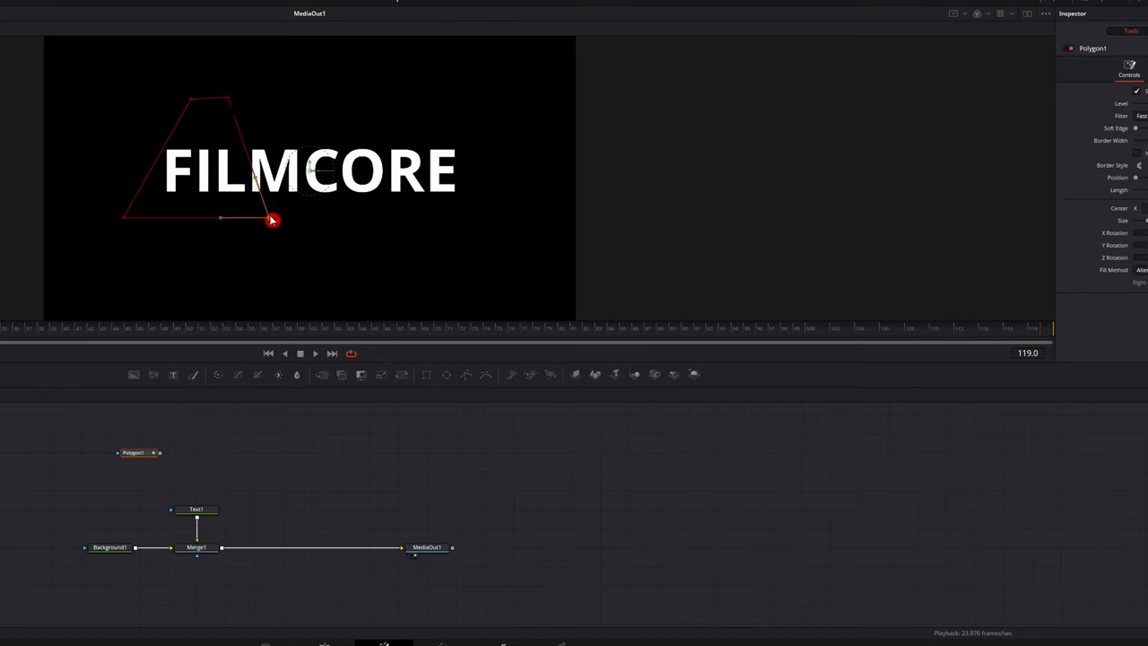
pyautogui.moveTo(273, 219); pyautogui.dragTo(140, 223)
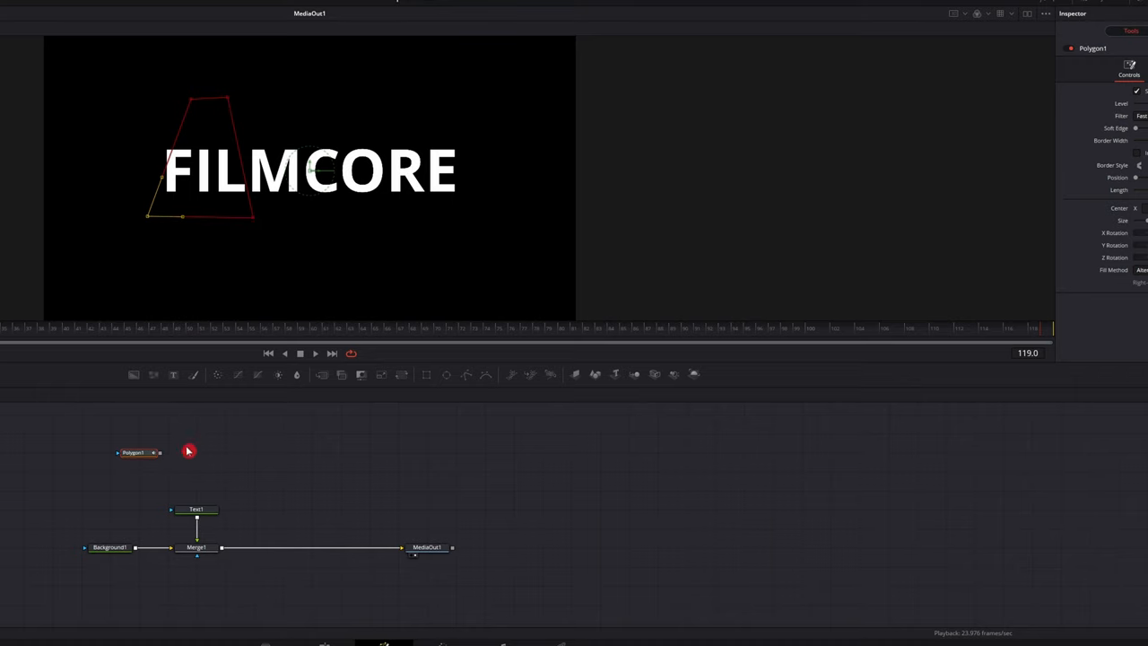
pyautogui.moveTo(160, 452); pyautogui.dragTo(196, 509)
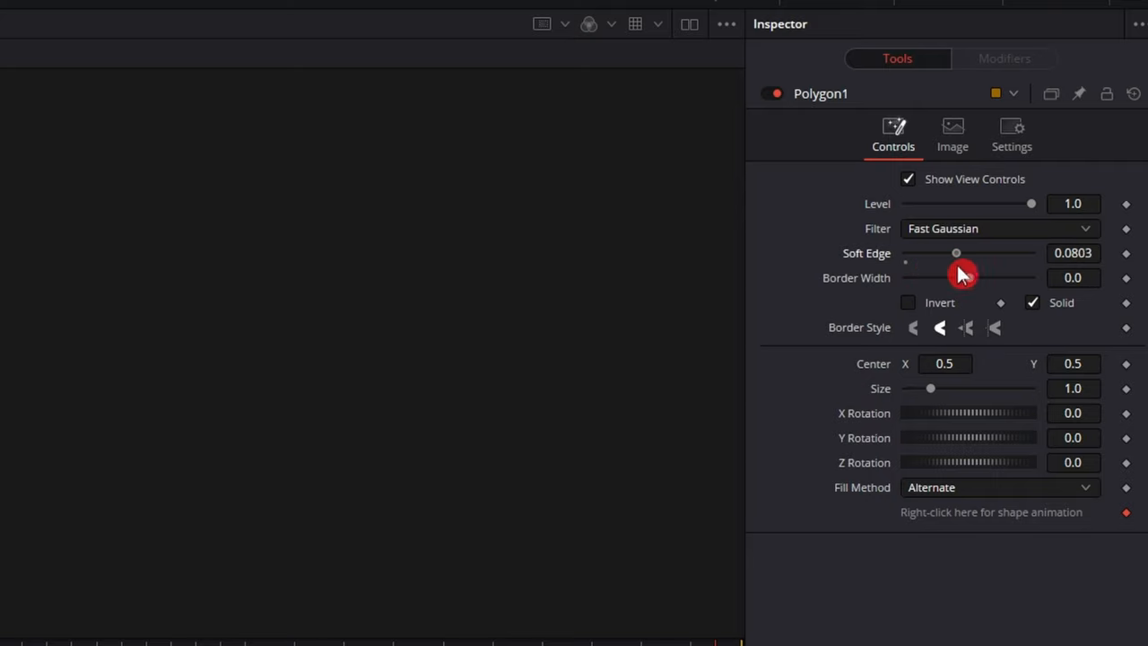
pyautogui.moveTo(954, 253); pyautogui.dragTo(976, 253)
pyautogui.write('GL')
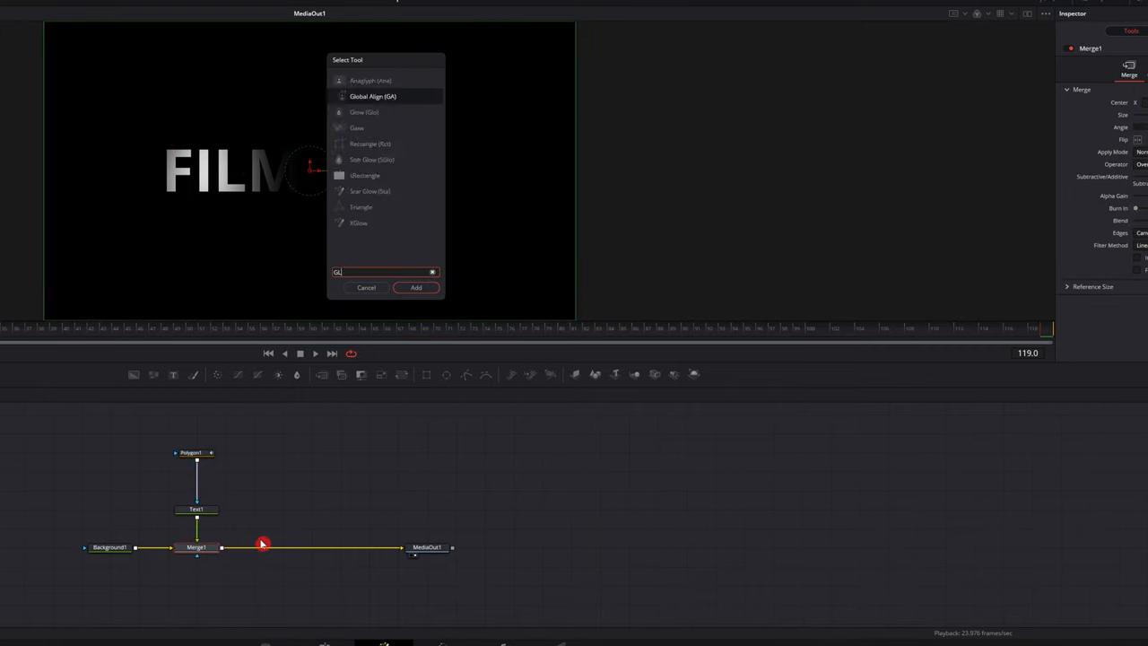
pyautogui.click(416, 287)
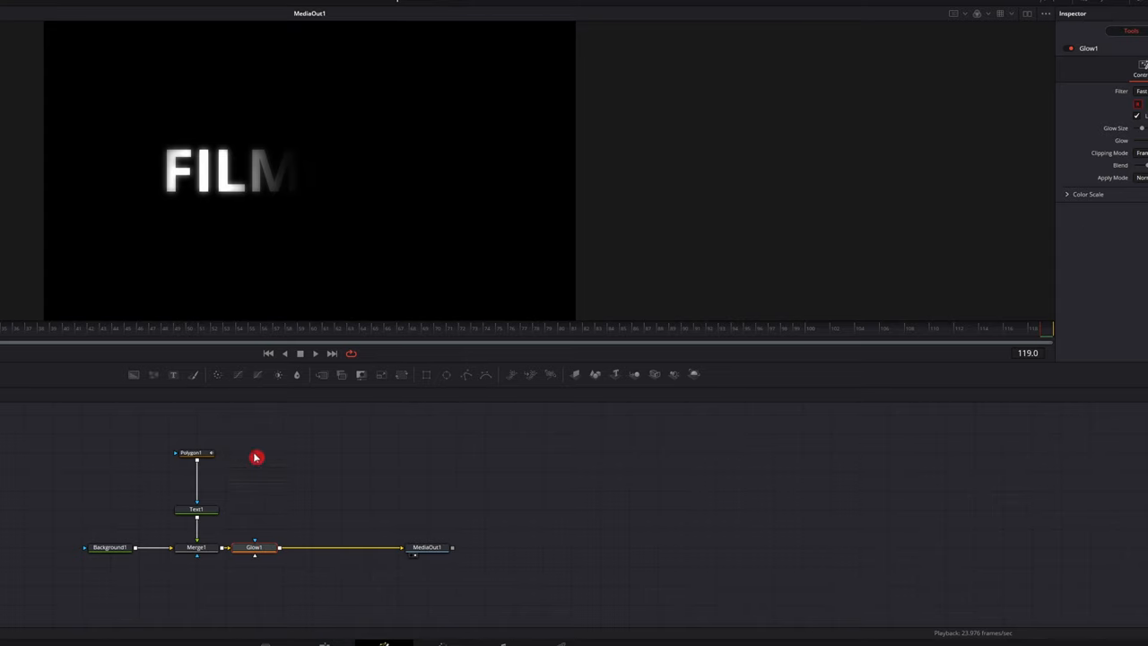
pyautogui.click(193, 454)
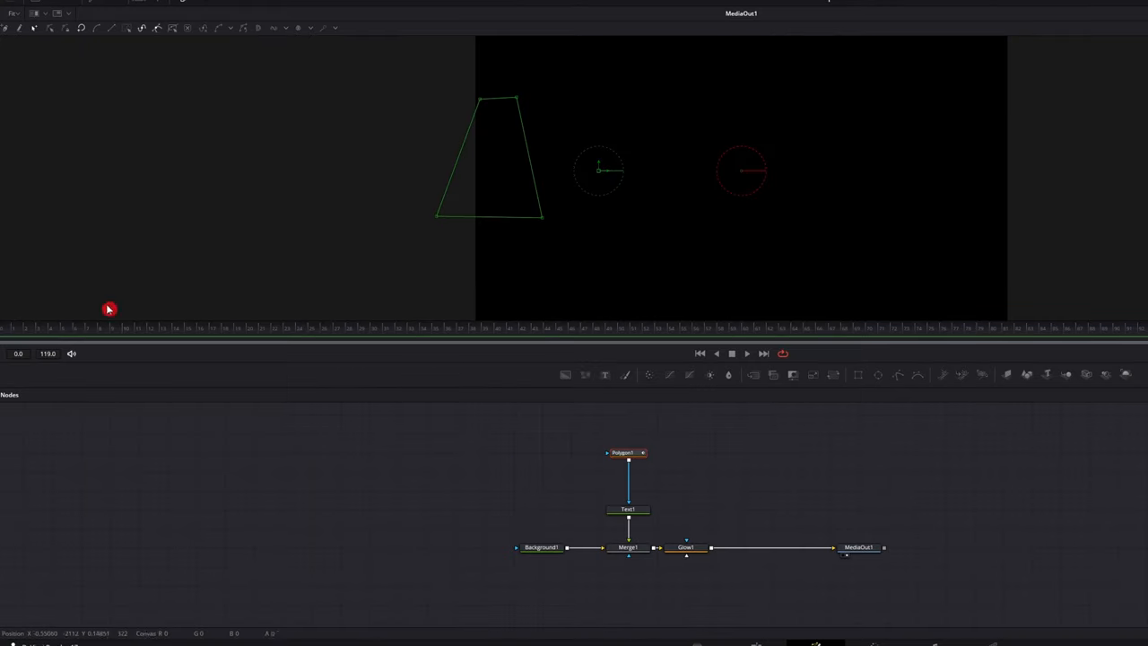
pyautogui.moveTo(339, 338)
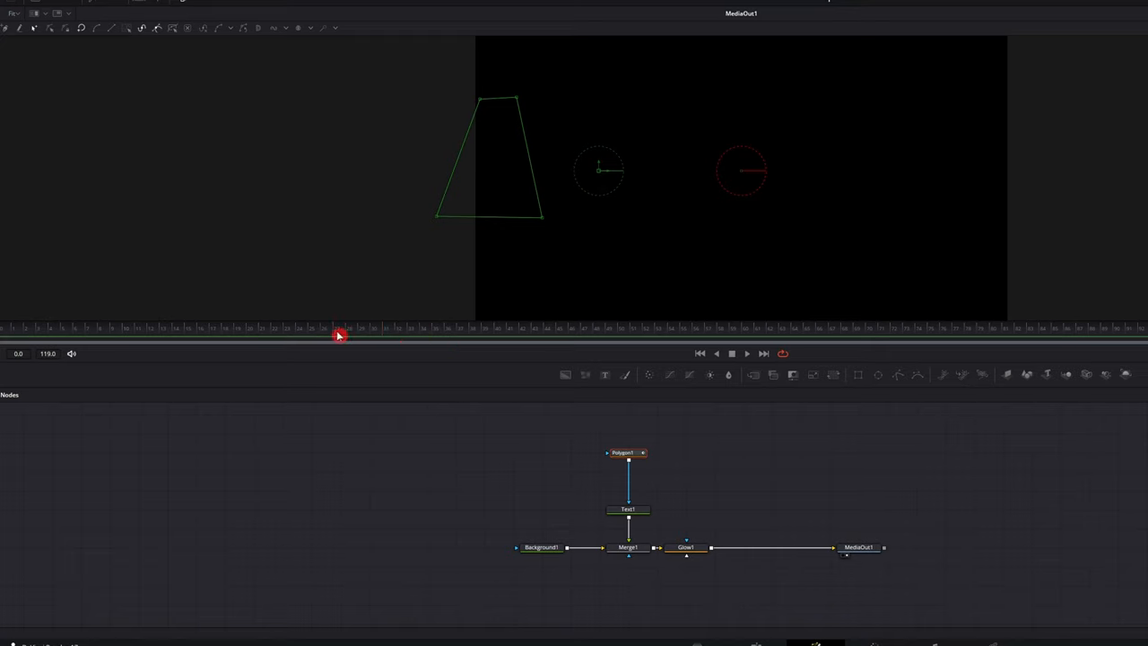
pyautogui.moveTo(156, 348)
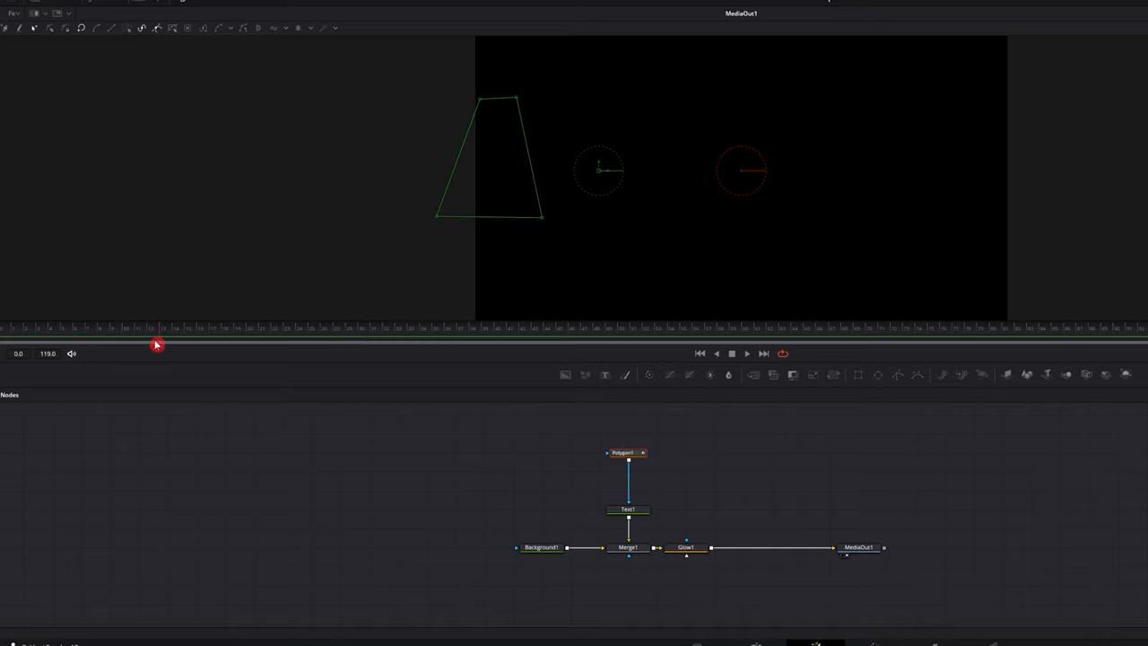
pyautogui.moveTo(338, 348)
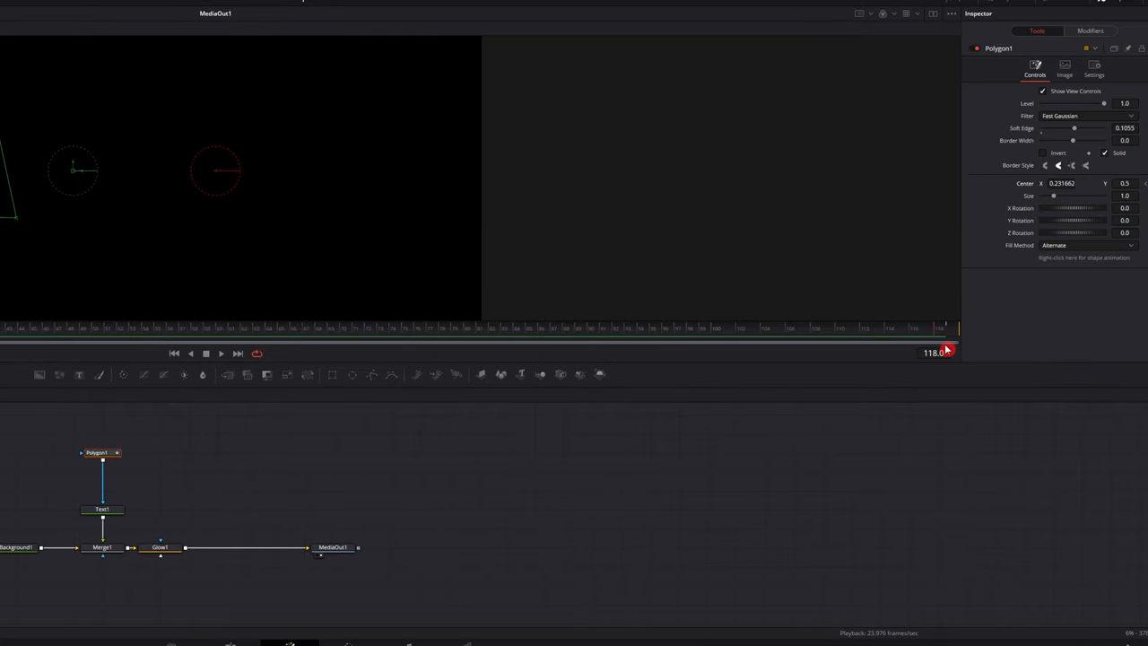
pyautogui.moveTo(27, 298)
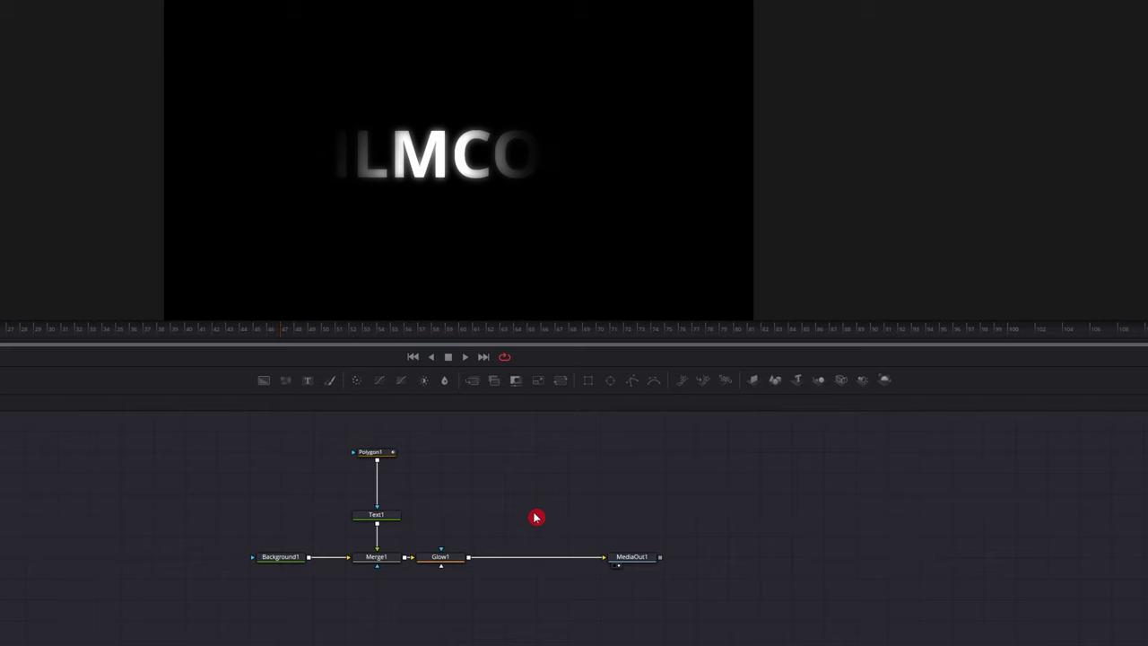
# Marquee-select all nodes of the spotlight composition in the Node editor.
pyautogui.moveTo(535, 516); pyautogui.dragTo(476, 596)
pyautogui.write('SPO')
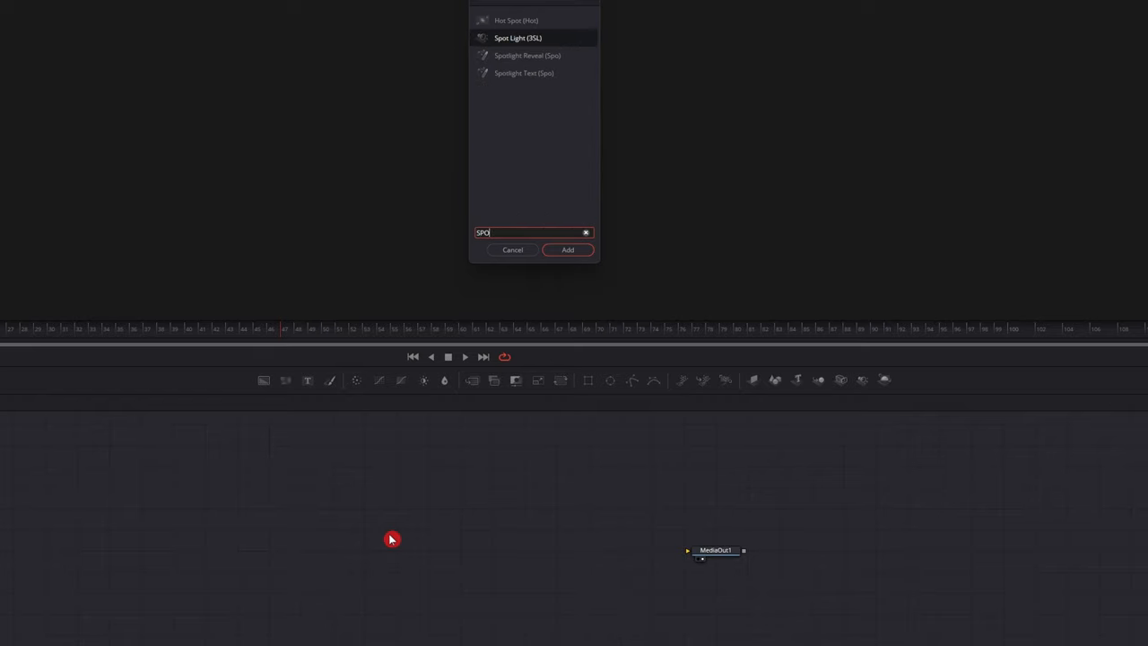
# Add the Spotlight Text macro and connect it to MediaOut.
pyautogui.write('Spotlight Text')
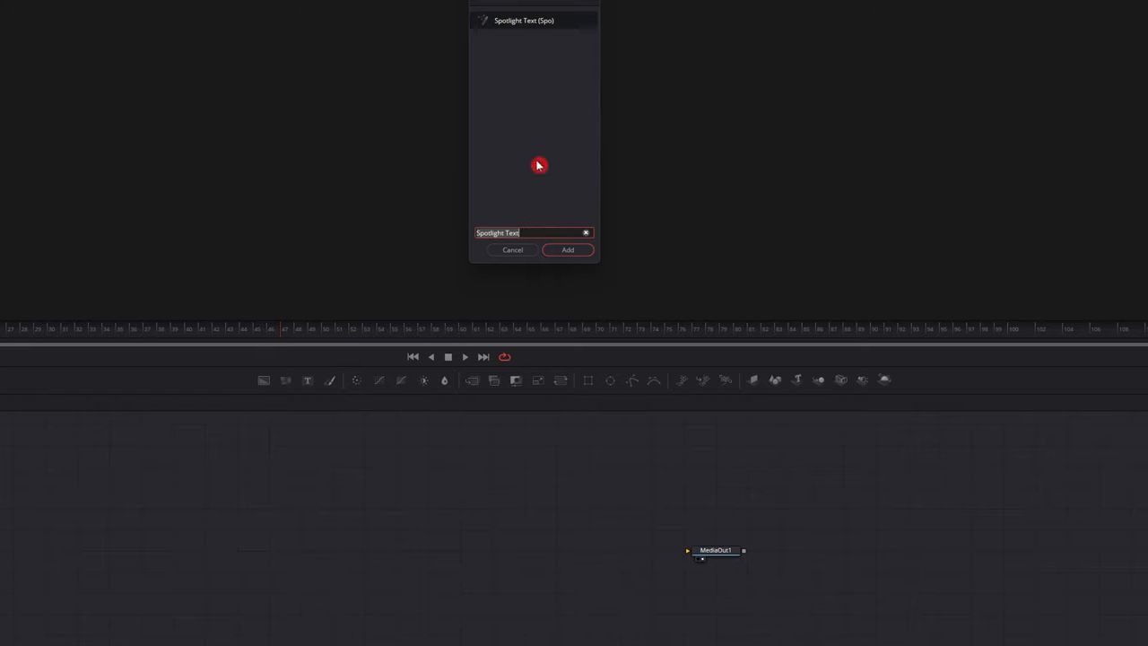
pyautogui.click(567, 250)
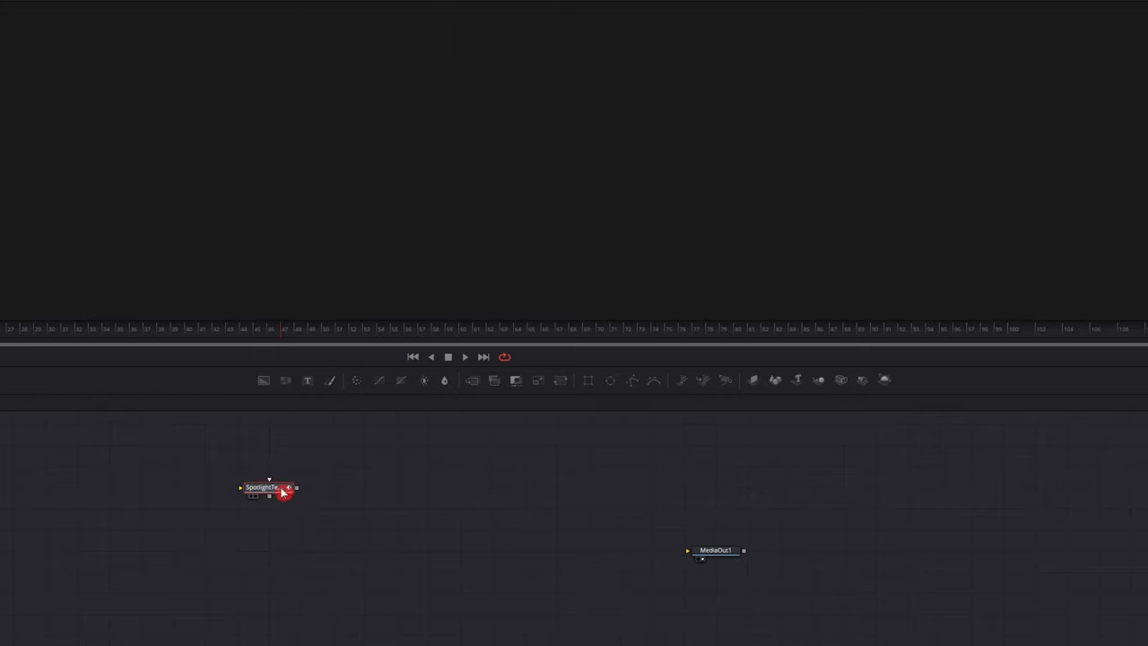
pyautogui.moveTo(287, 488); pyautogui.dragTo(700, 560)
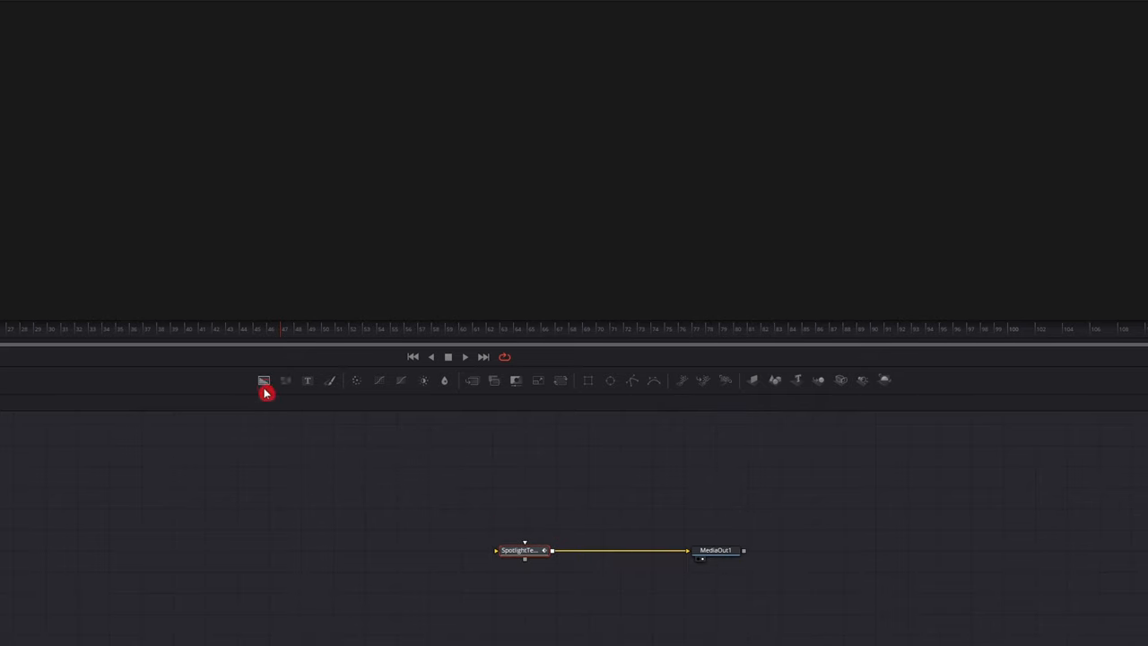
# Add a Background node and feed it into the macro's input.
pyautogui.click(264, 381)
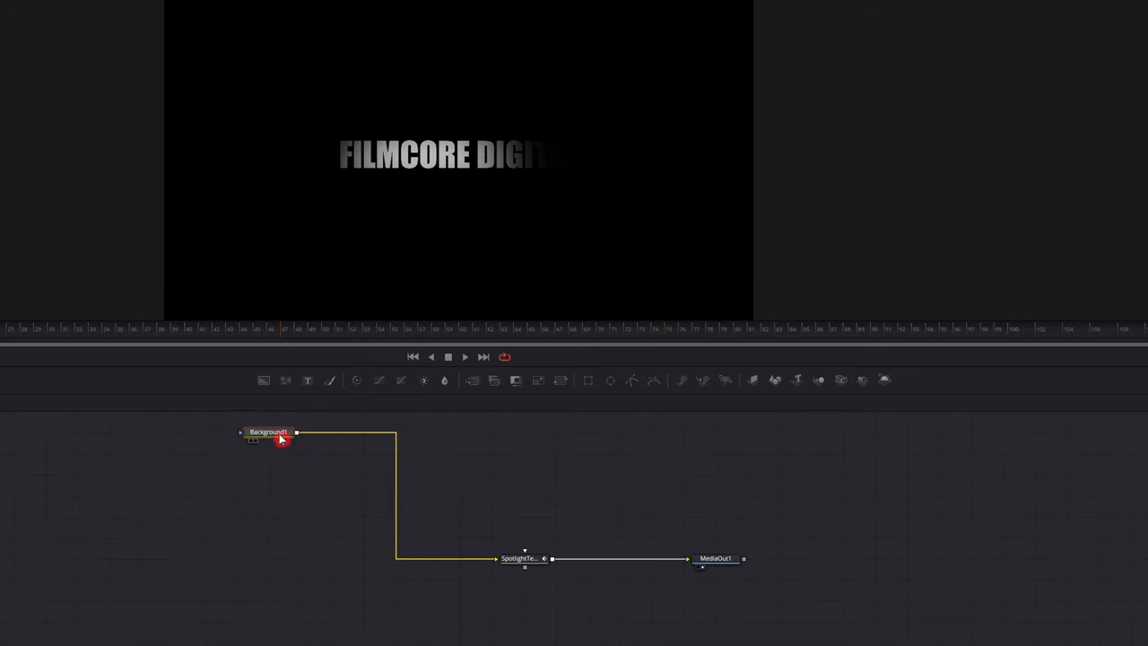
pyautogui.moveTo(269, 432); pyautogui.dragTo(363, 558)
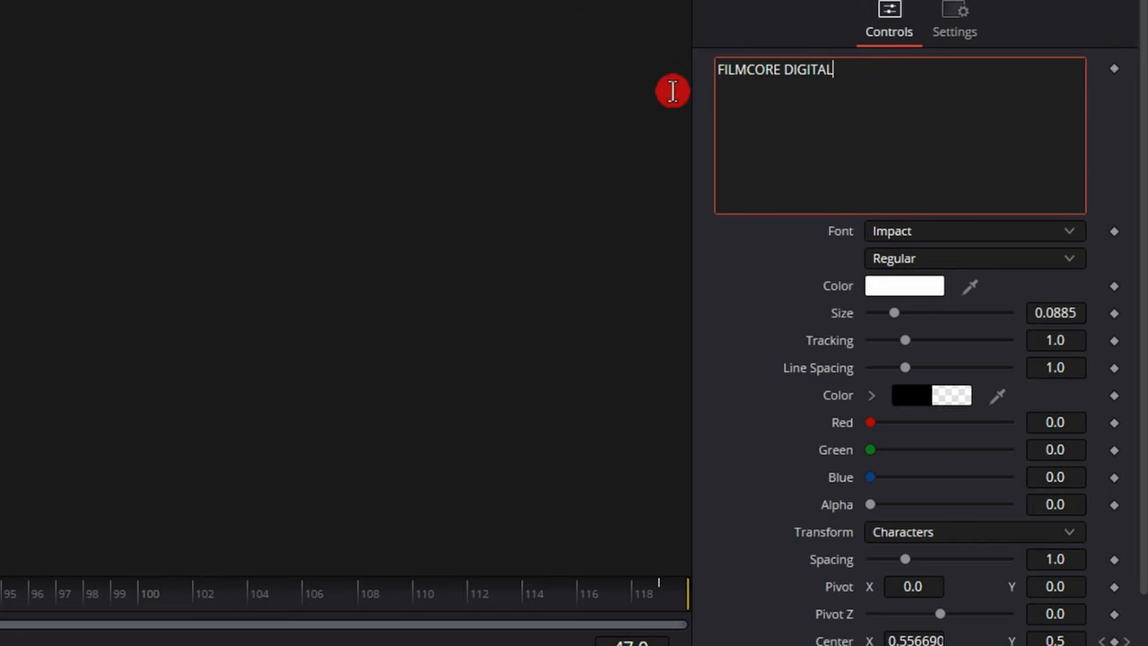
# Replace the macro's text with FONT, colour it reddish, and play the spotlight reveal.
pyautogui.tripleClick(776, 68)
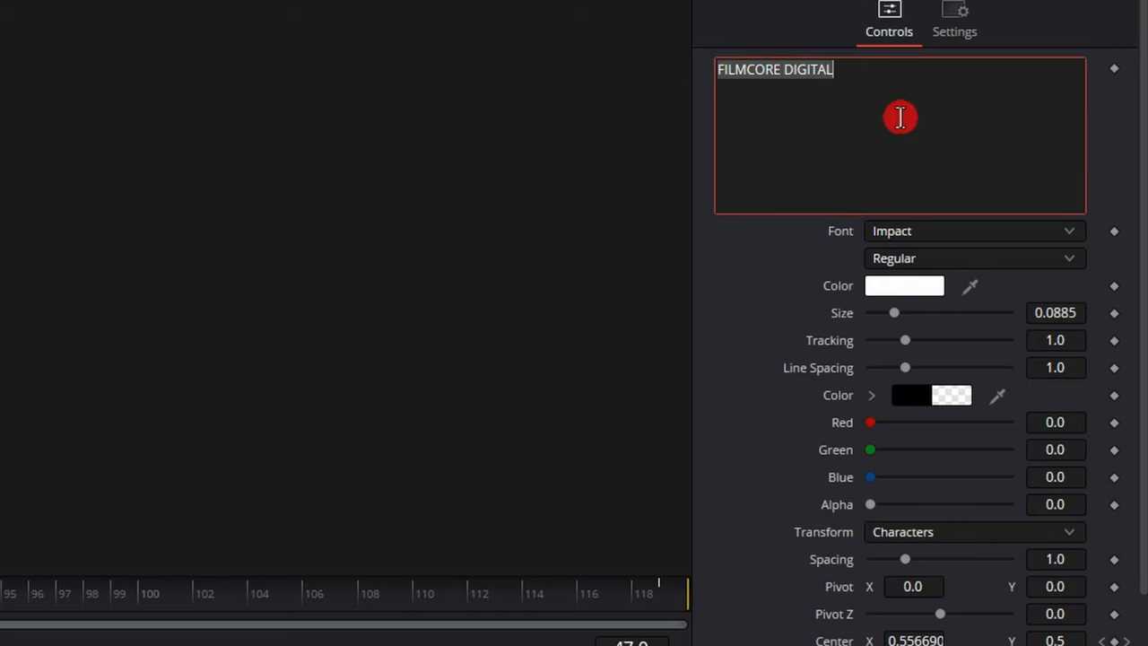
pyautogui.write('FONT')
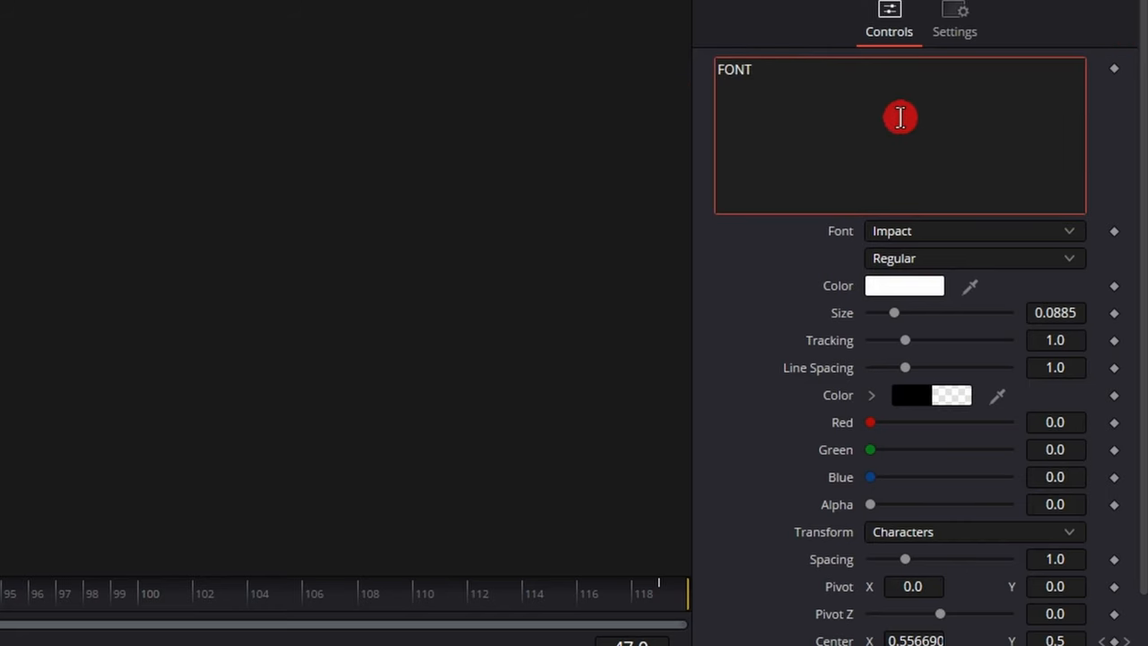
pyautogui.click(904, 285)
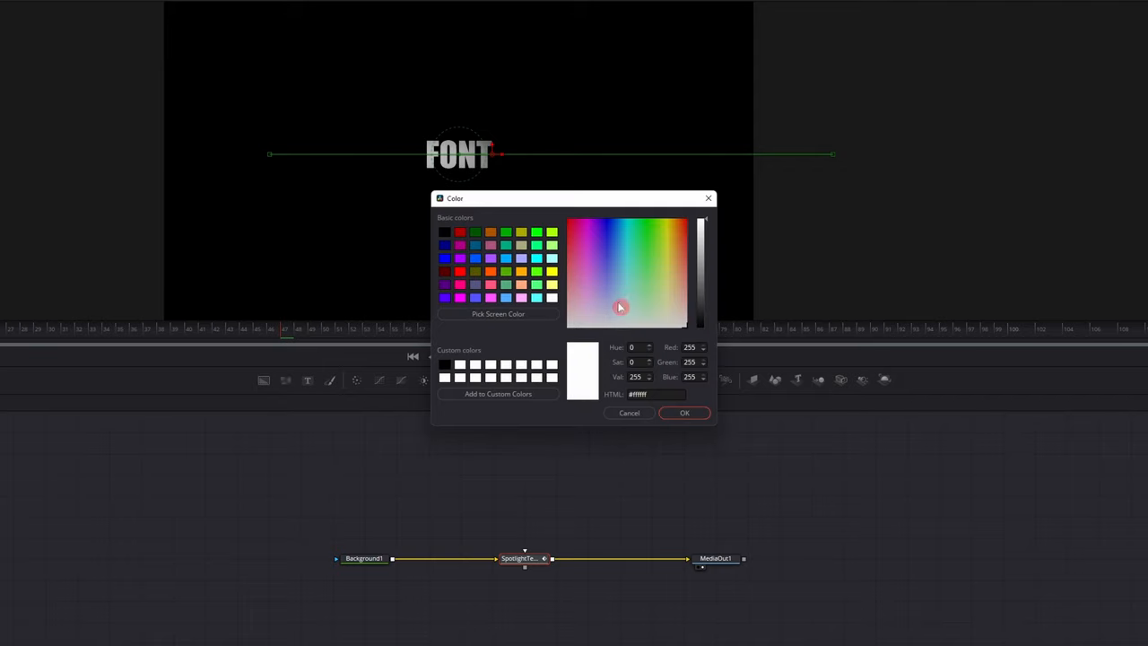
pyautogui.click(685, 412)
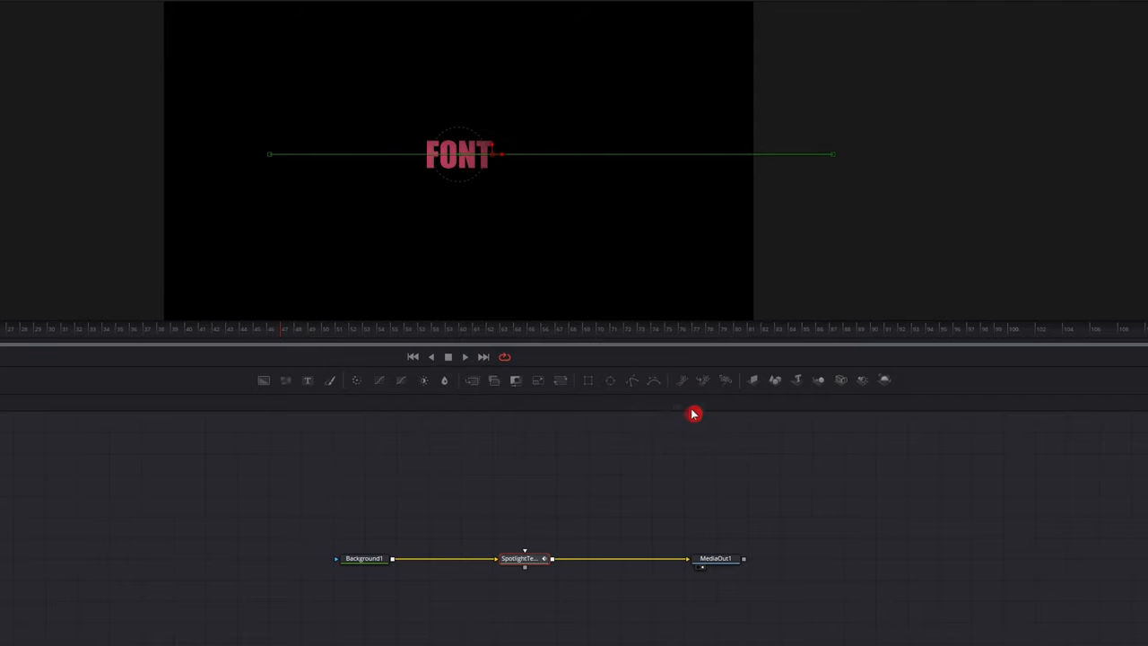
pyautogui.click(464, 357)
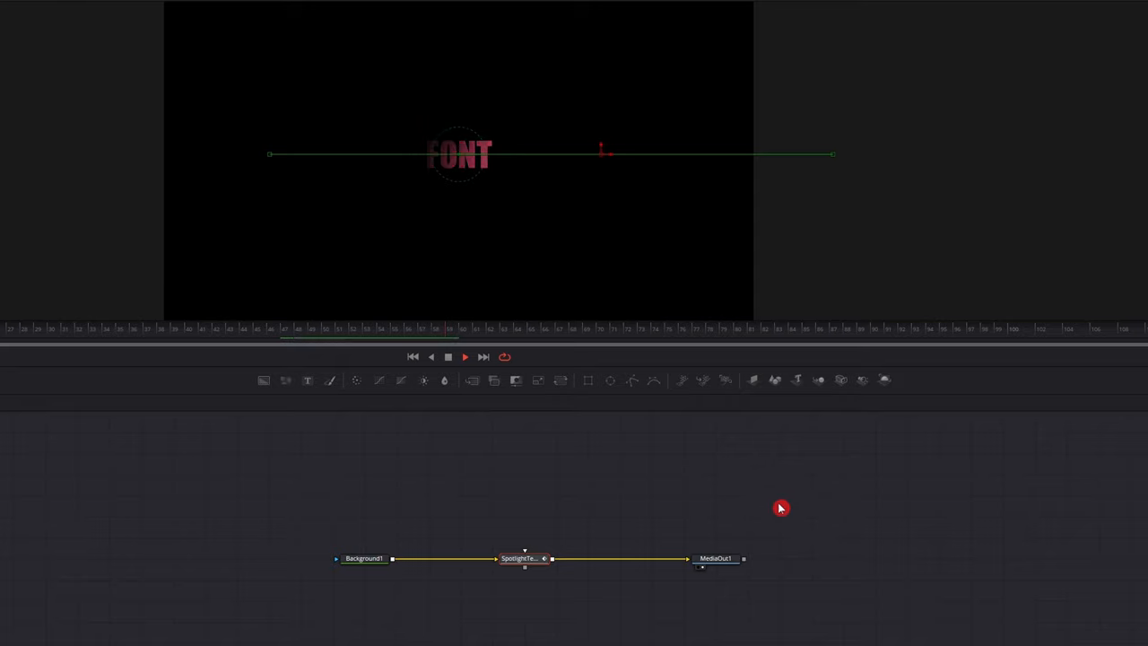